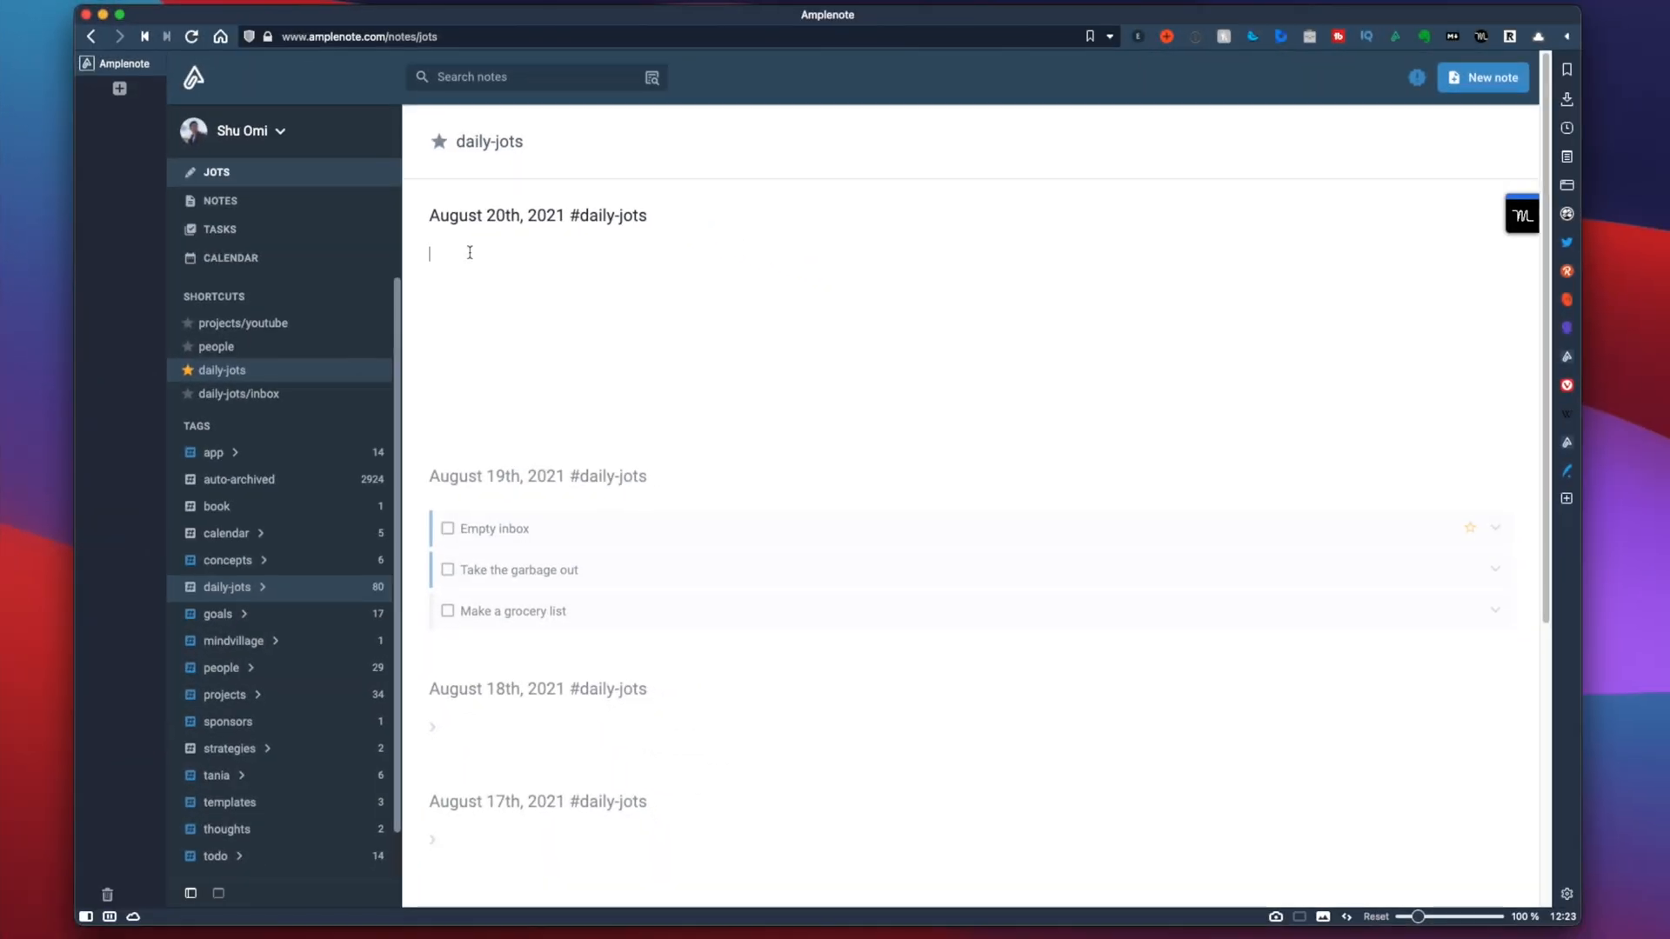
Add a 'Morning pages' heading describing a 5-10 minute free writing session.
text(##)
text(Whatever)
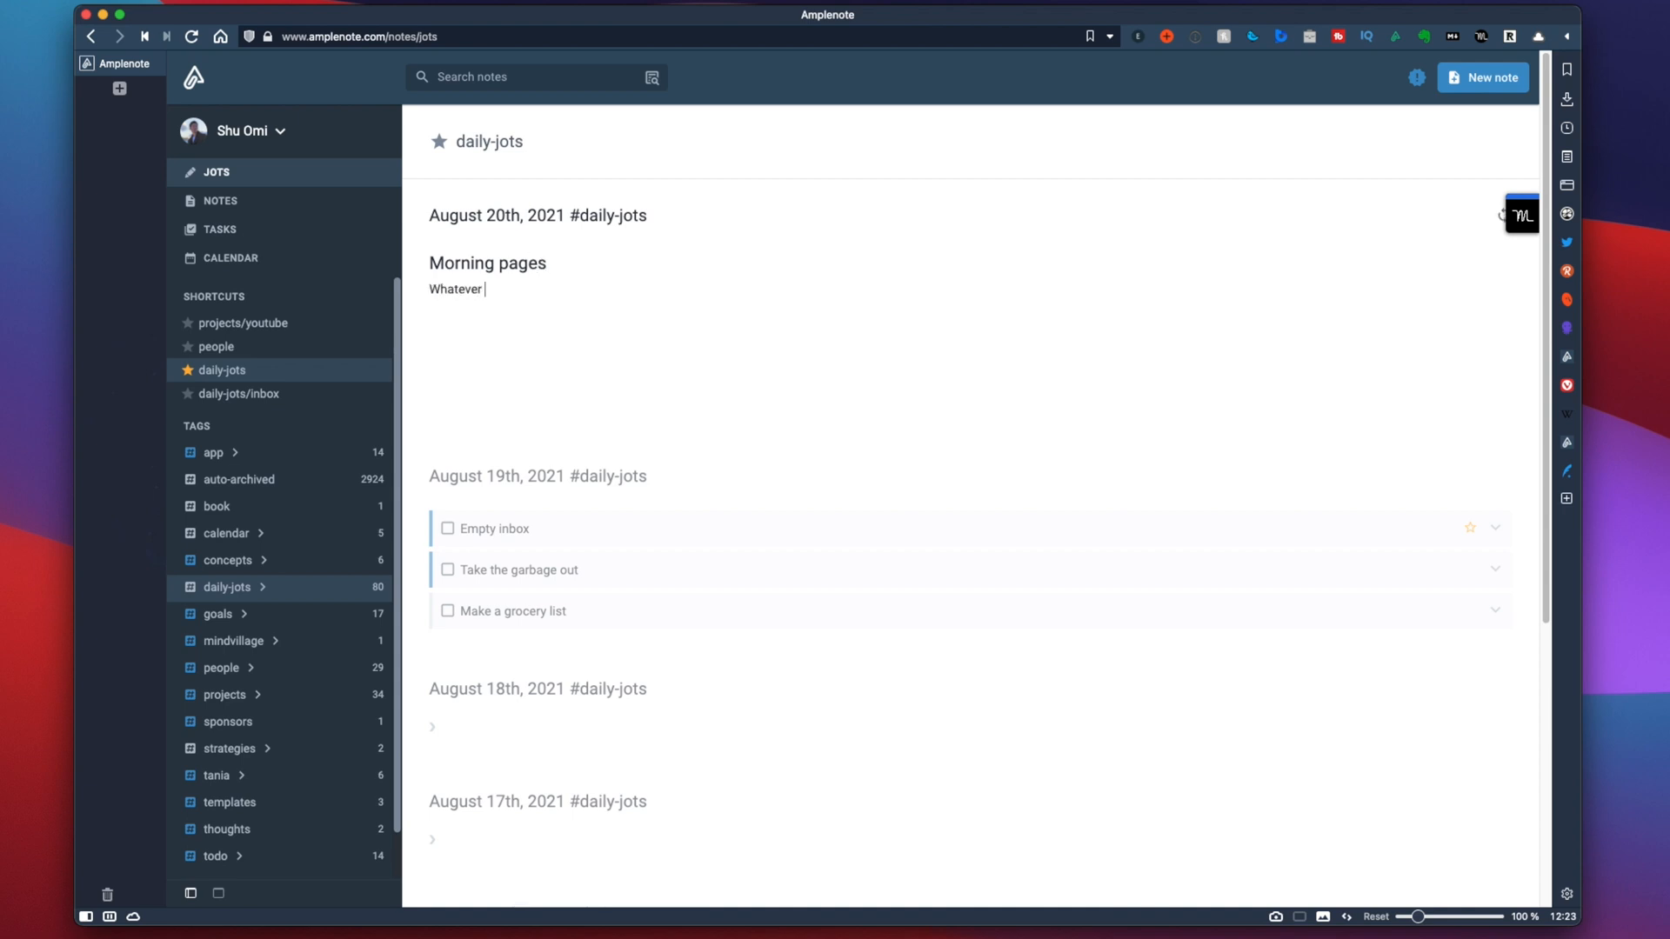
text(pops up in your mind.)
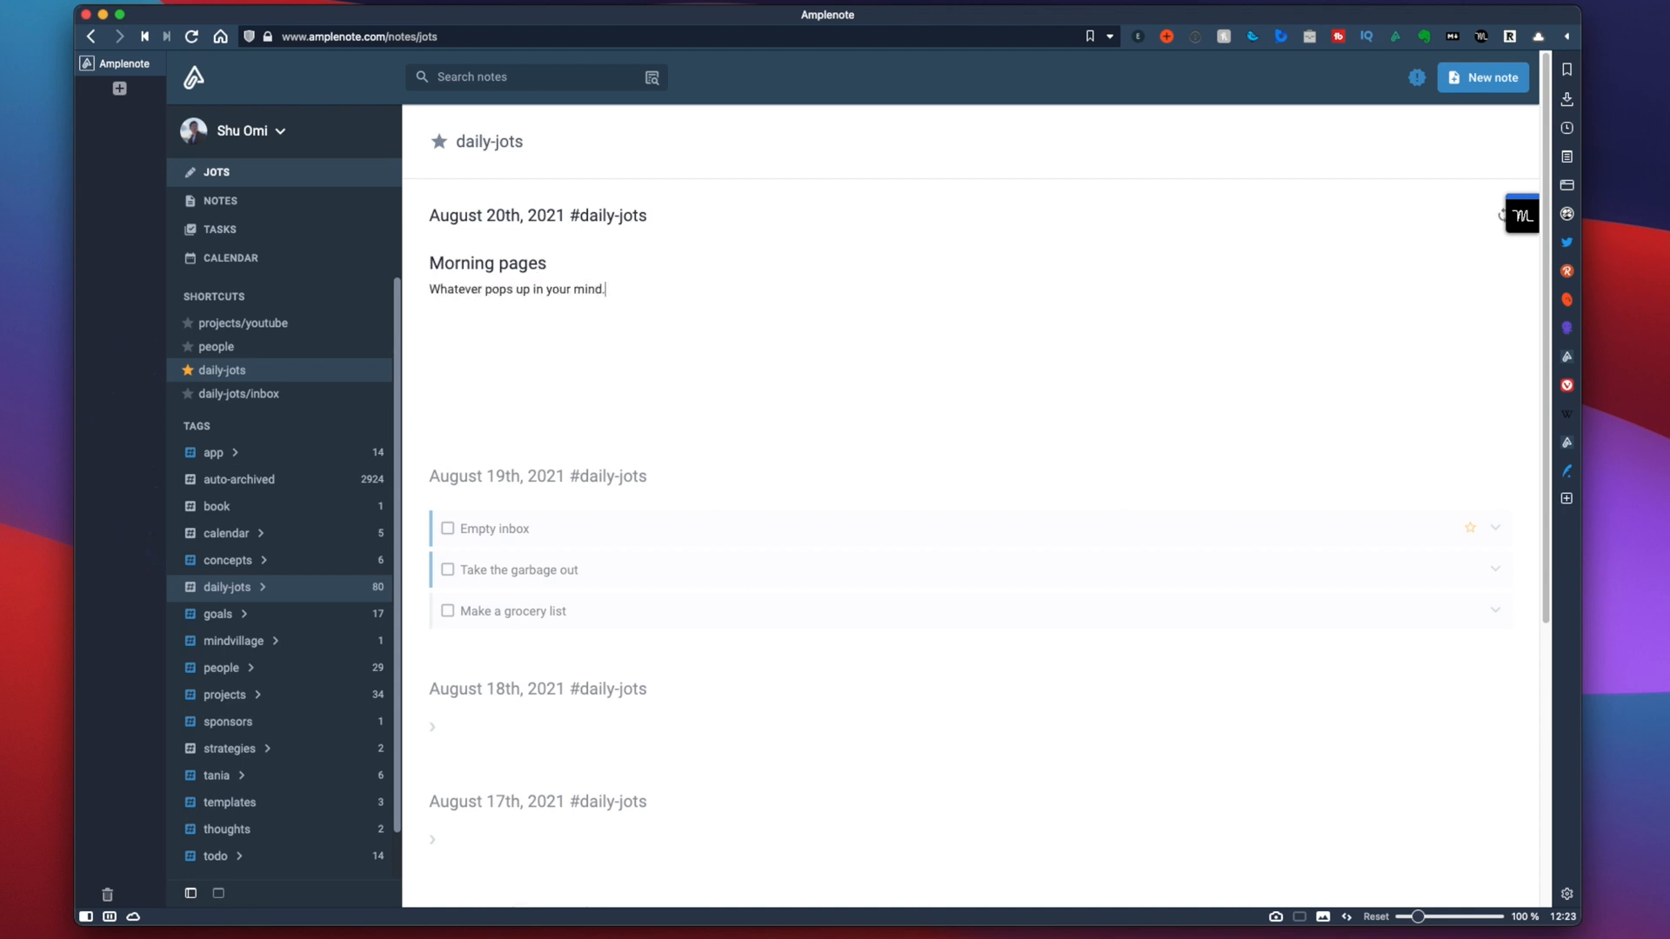
text(Just a free writing session)
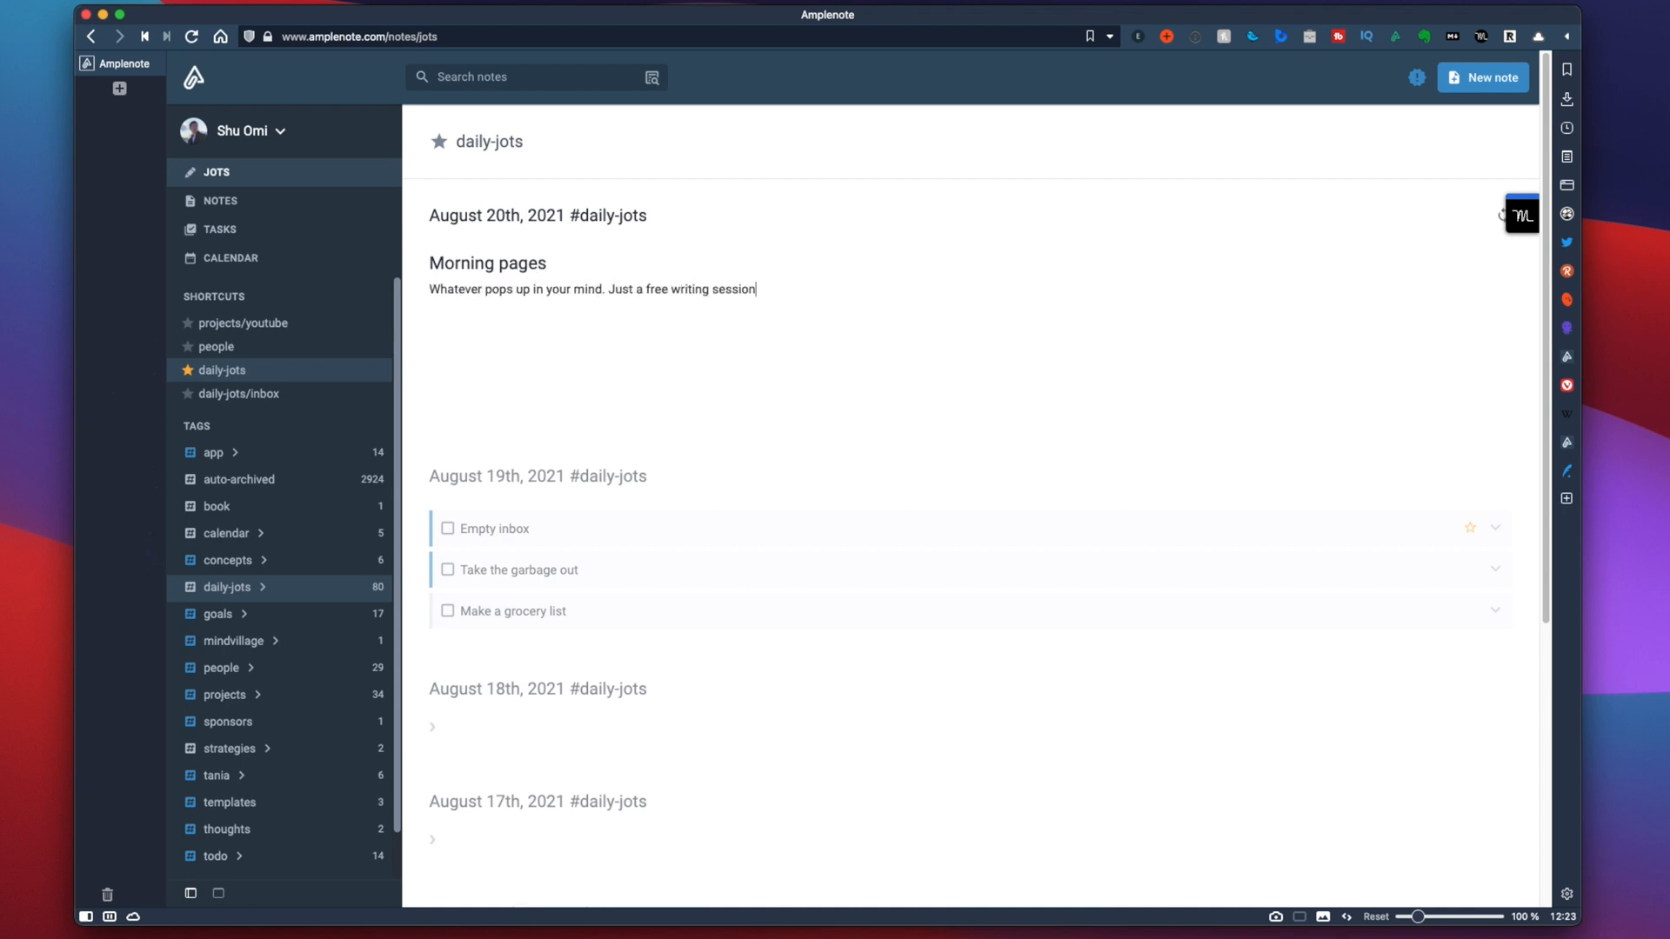
text(for 5-10 mins!)
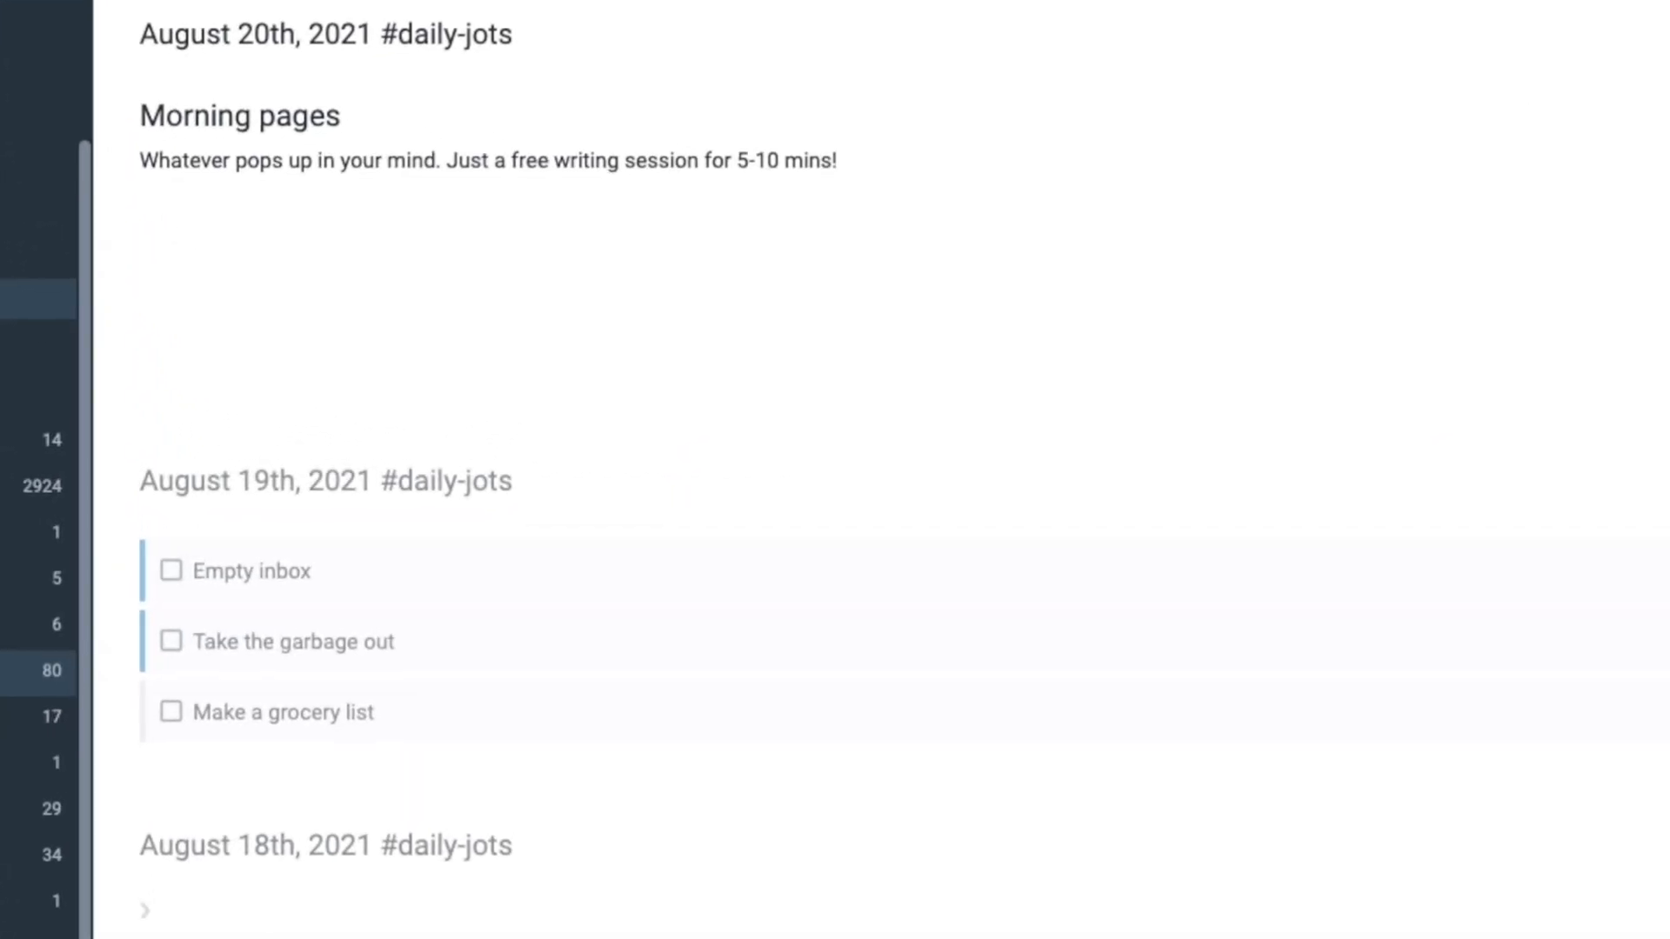
Start the Task list with the 'Add a sign up form' to-do.
text(Add a sign up form to my website for Revue)
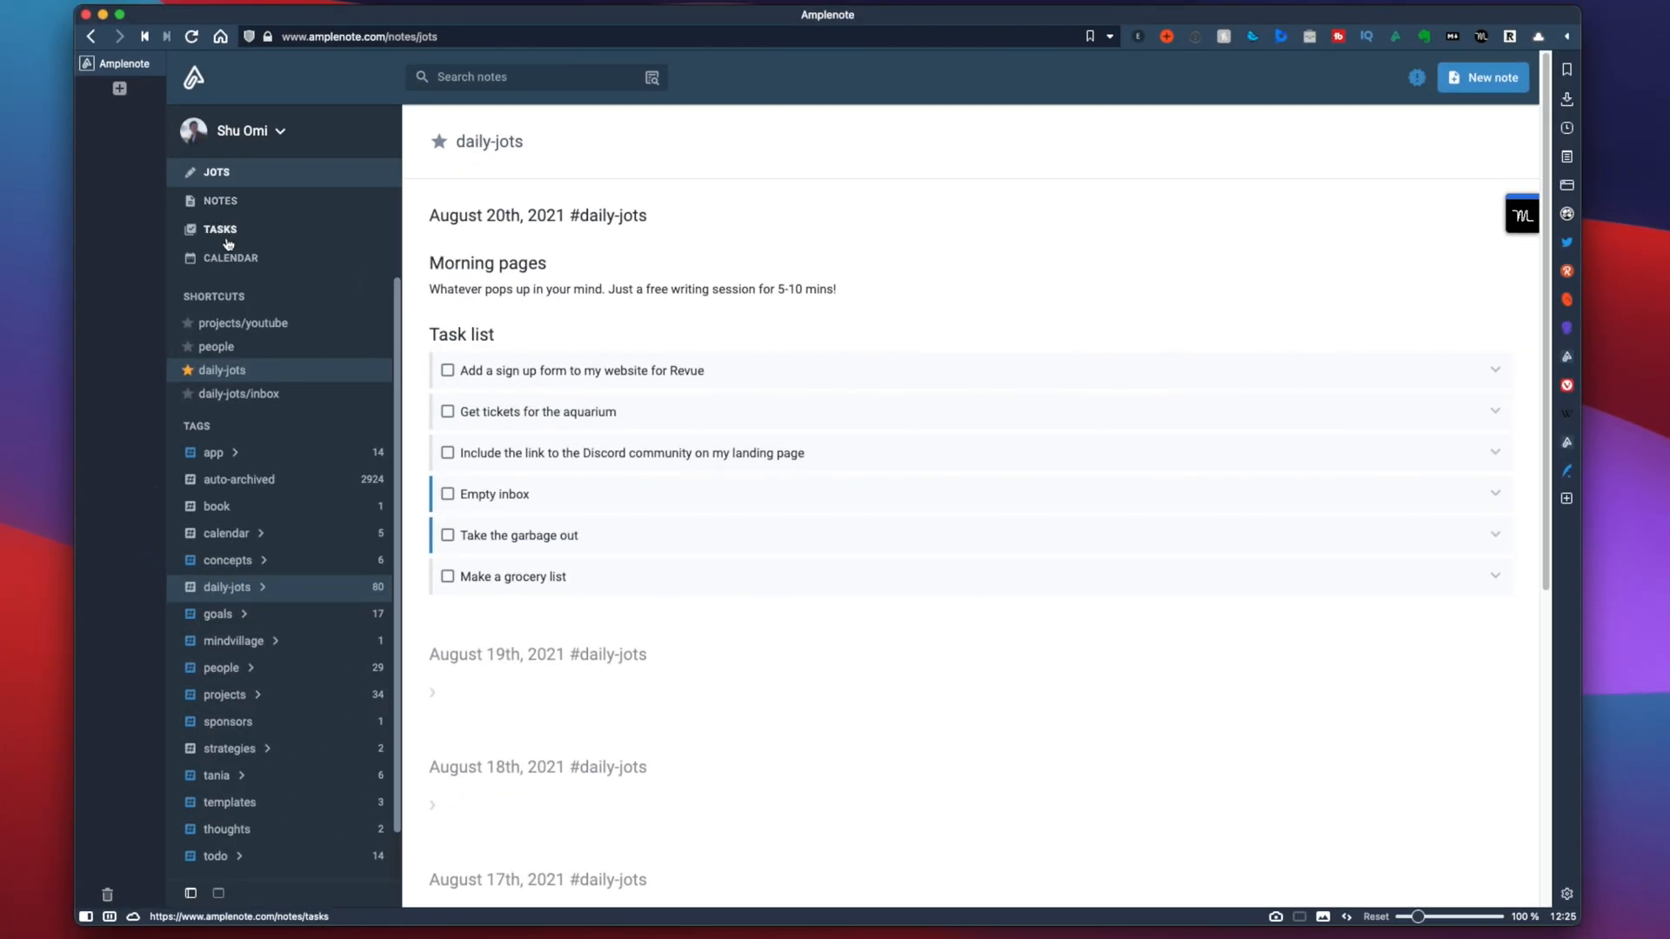
Move the tutorial-editing and Non-Designer's Design Book tasks into the August 20th jot.
click(219, 232)
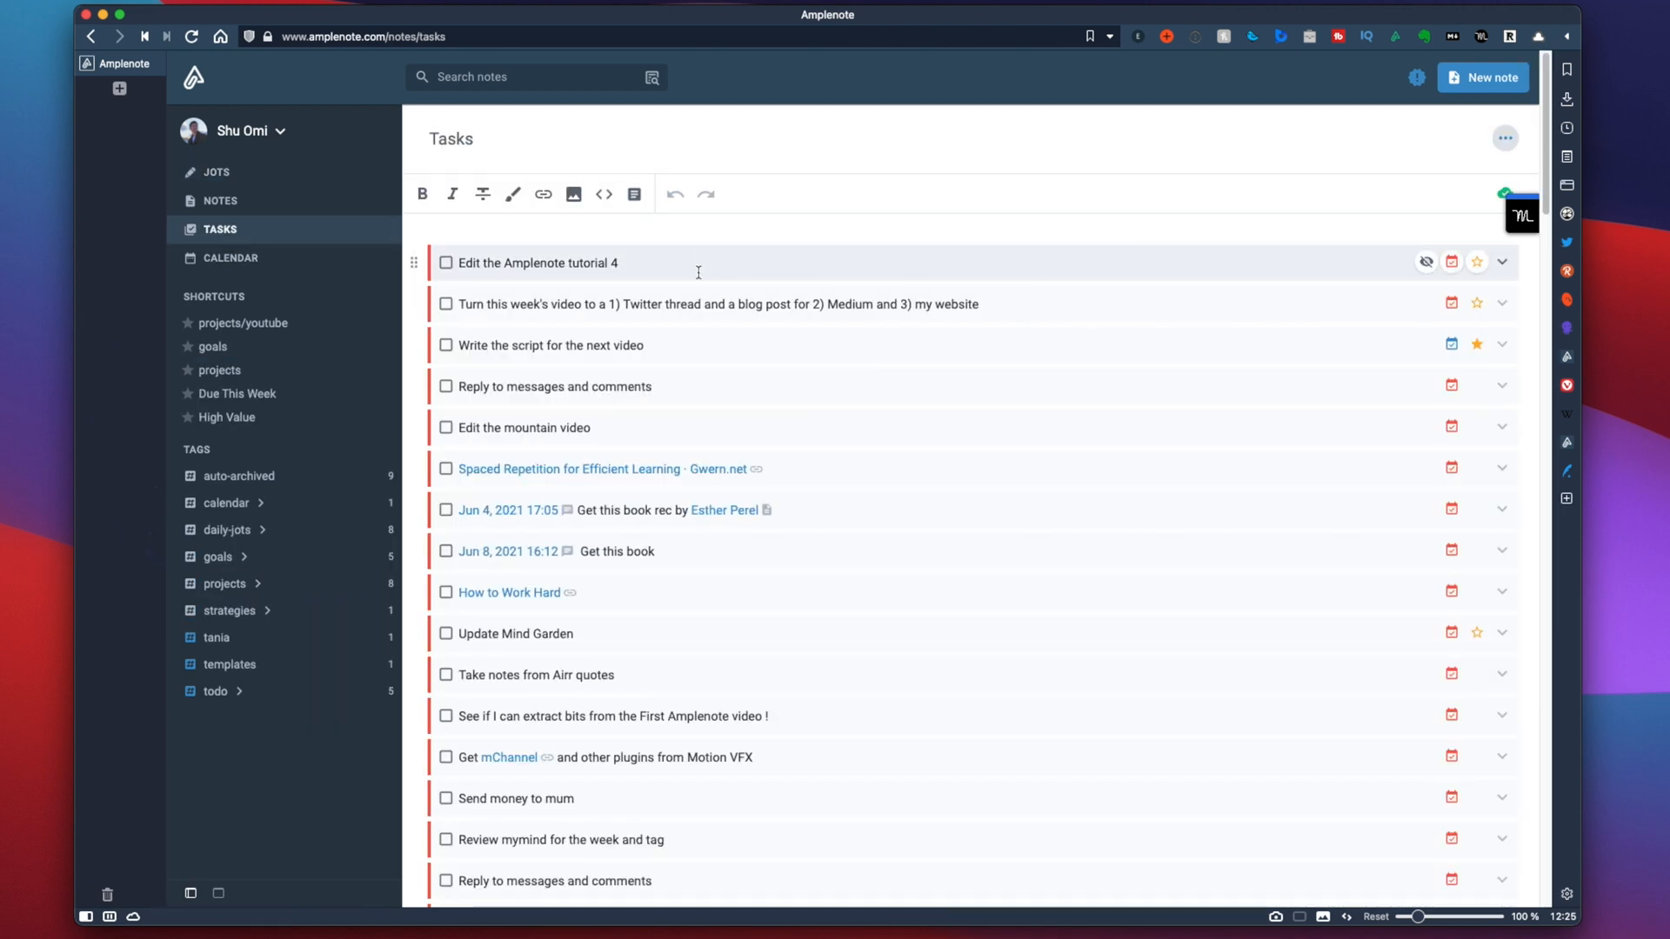
text(20)
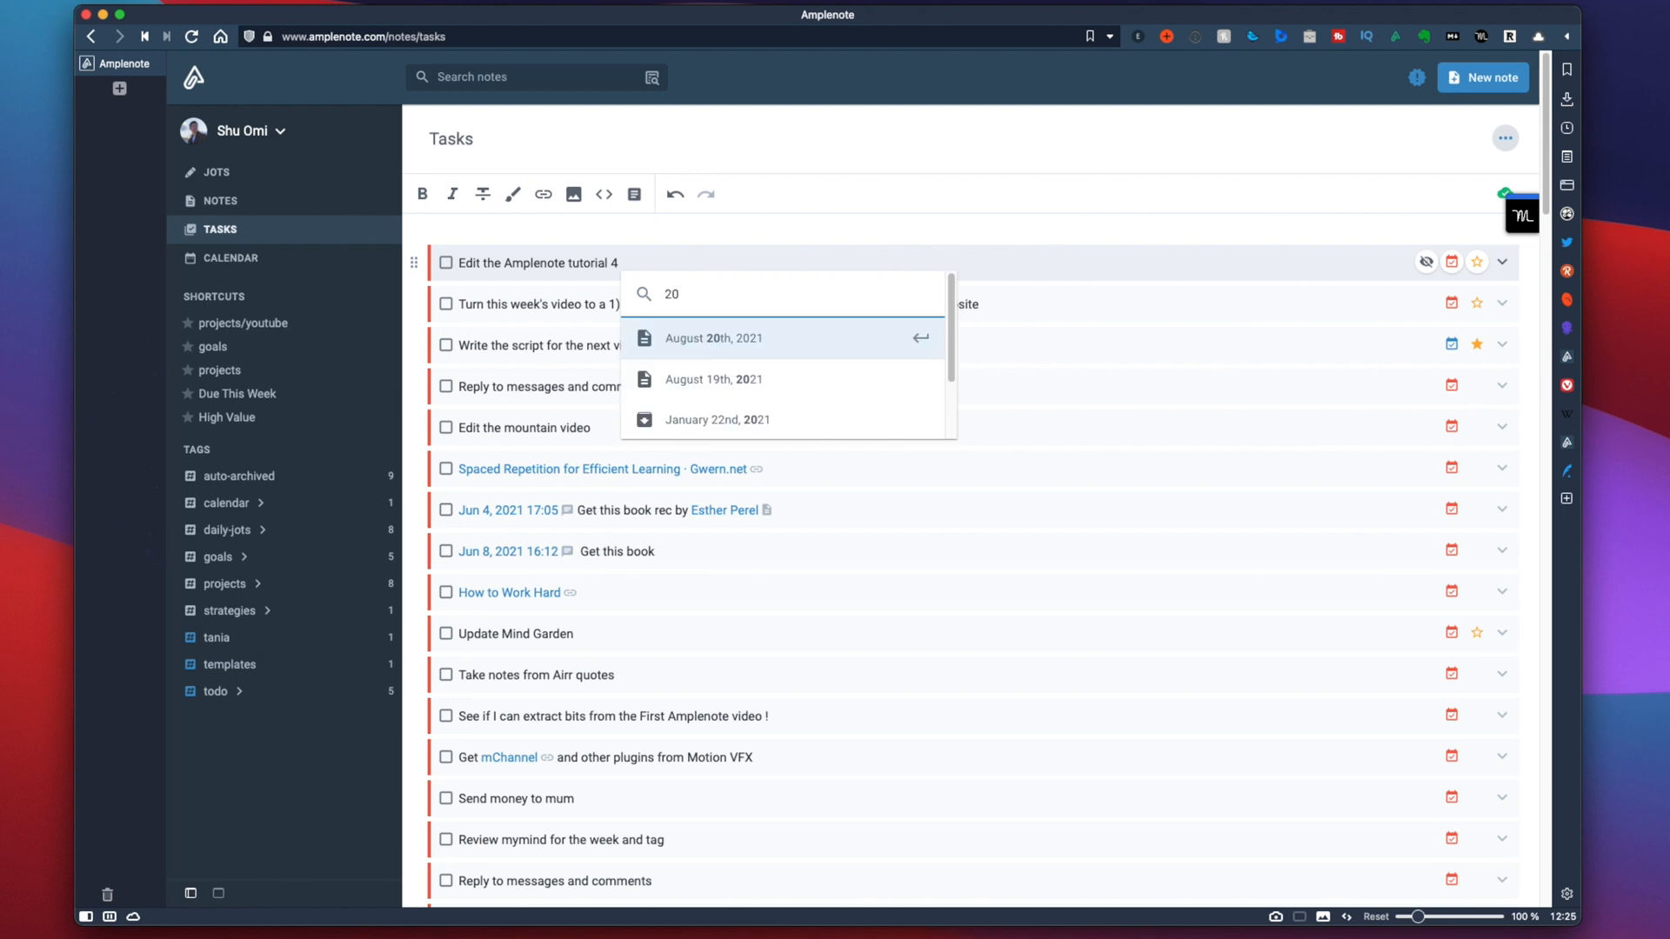
click(1505, 138)
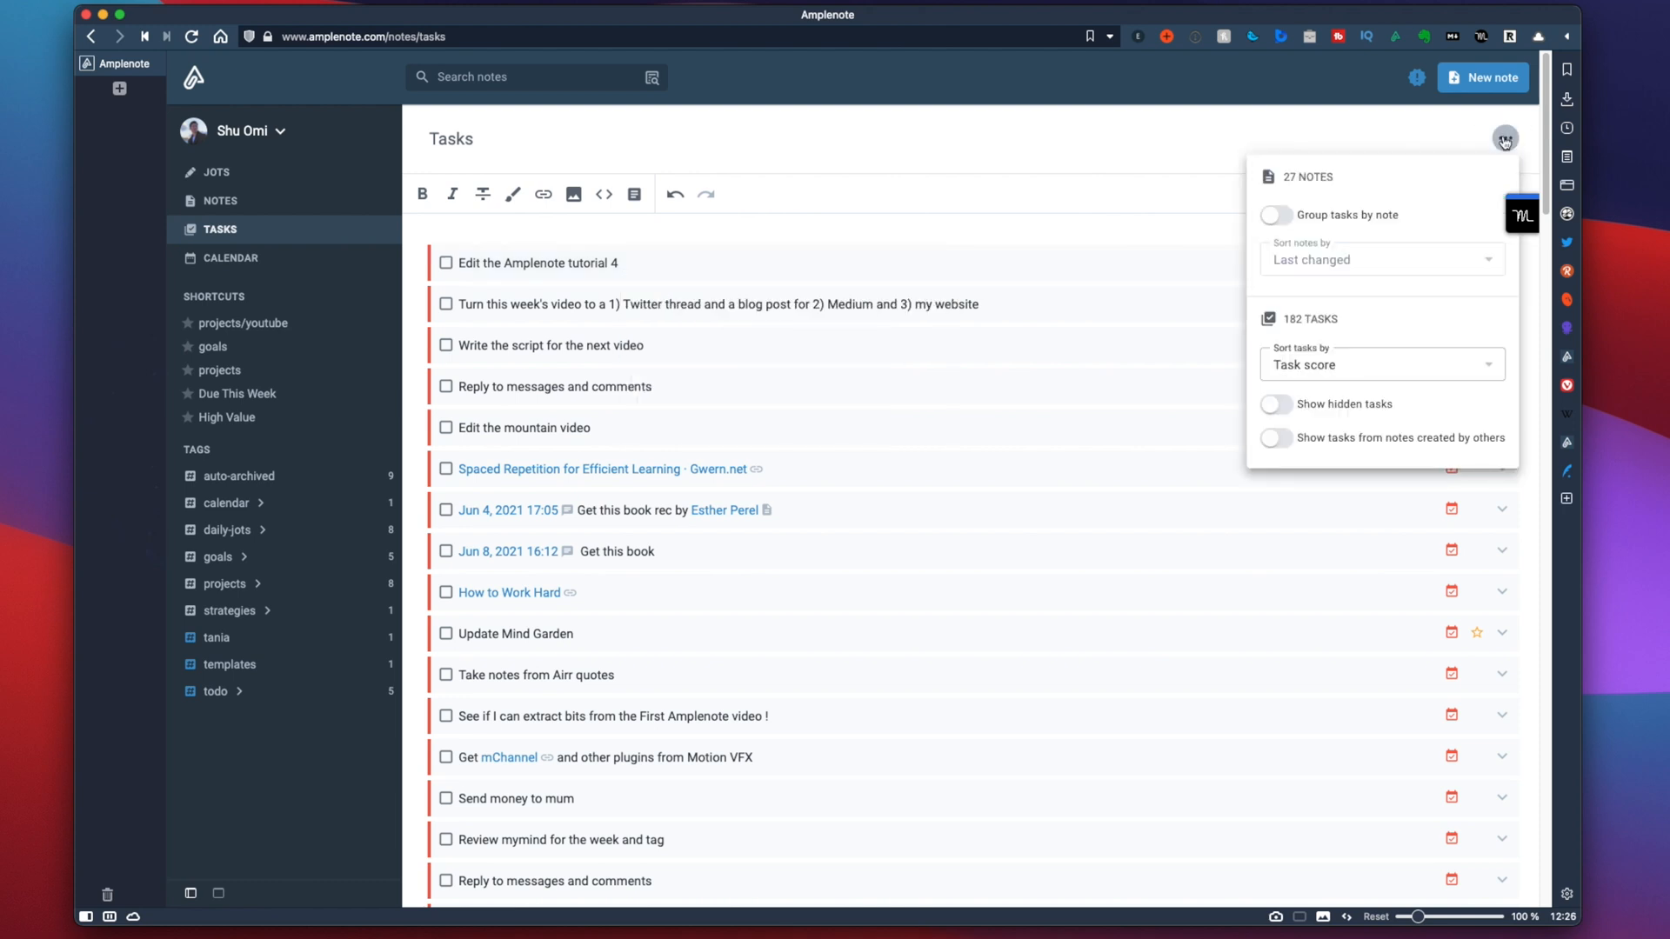
click(1380, 364)
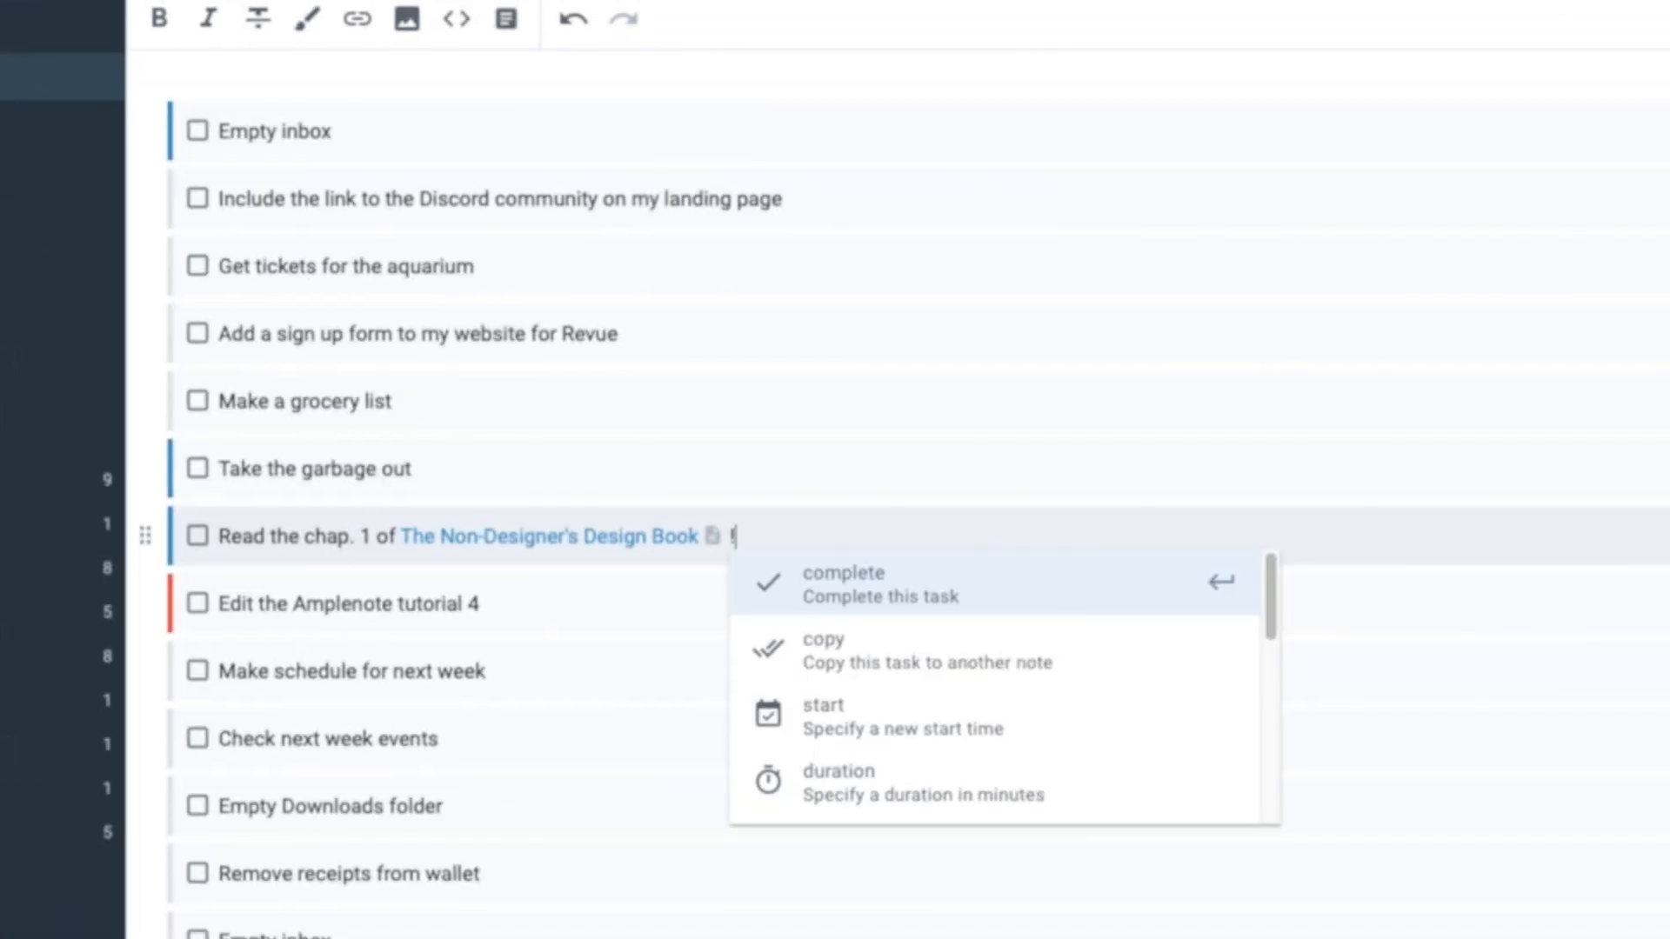
text(mo)
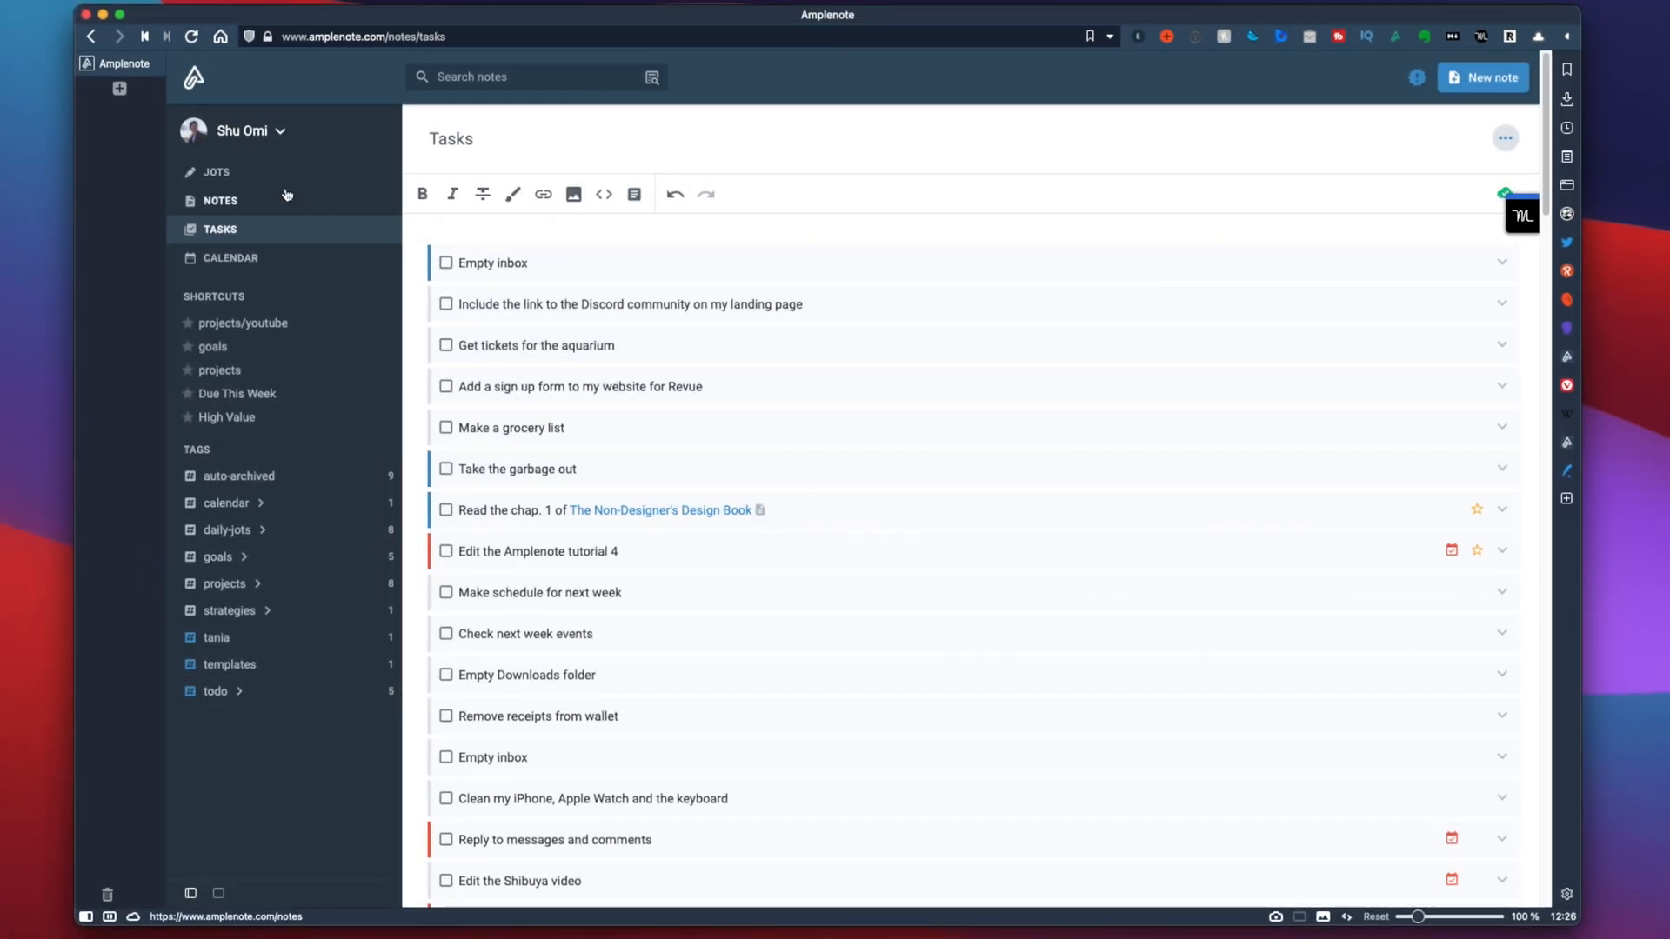
Send the Discord landing-page task from the jot to the Inbox note using !mo.
click(217, 172)
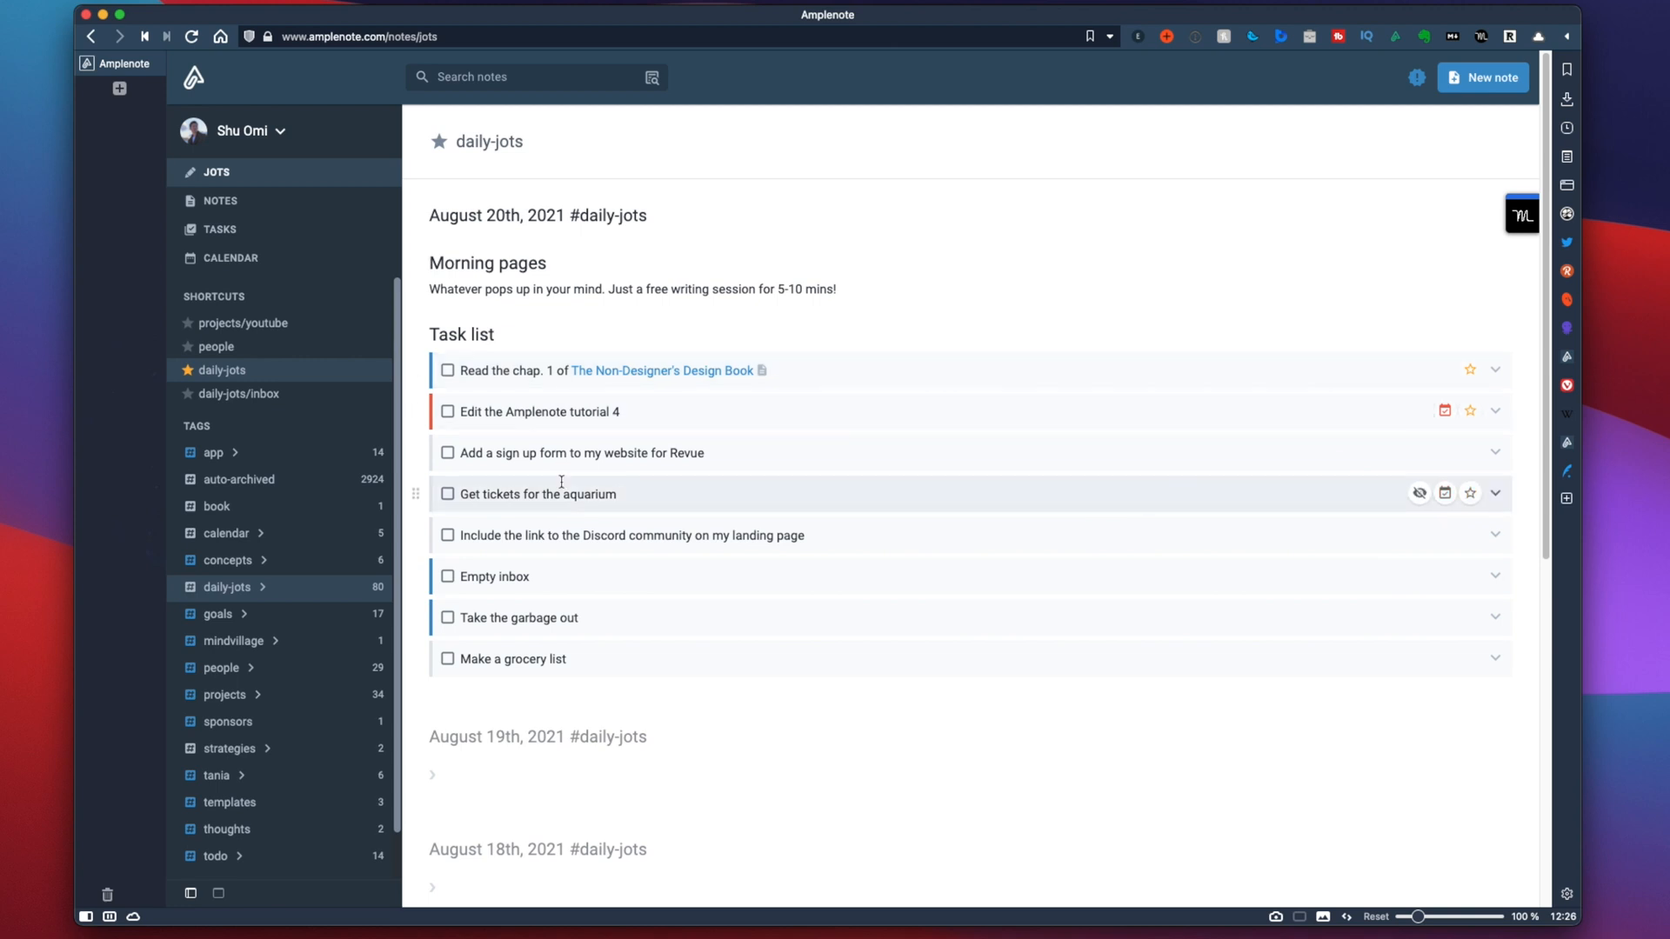
text(!mo)
text(inb)
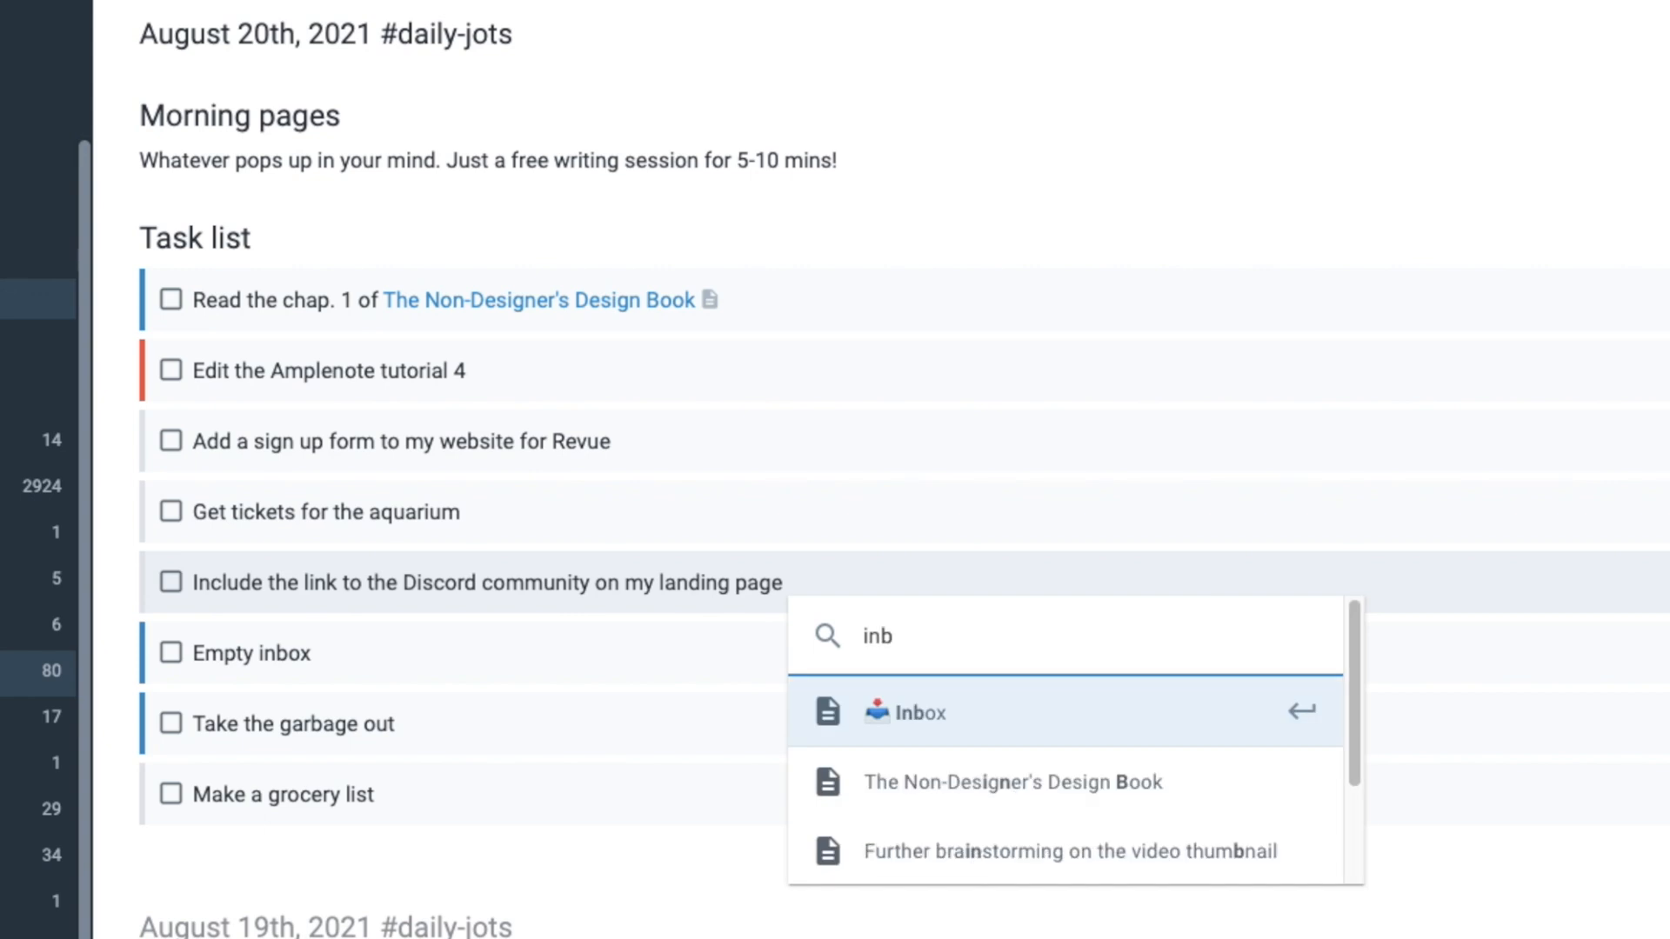
click(931, 713)
text( !)
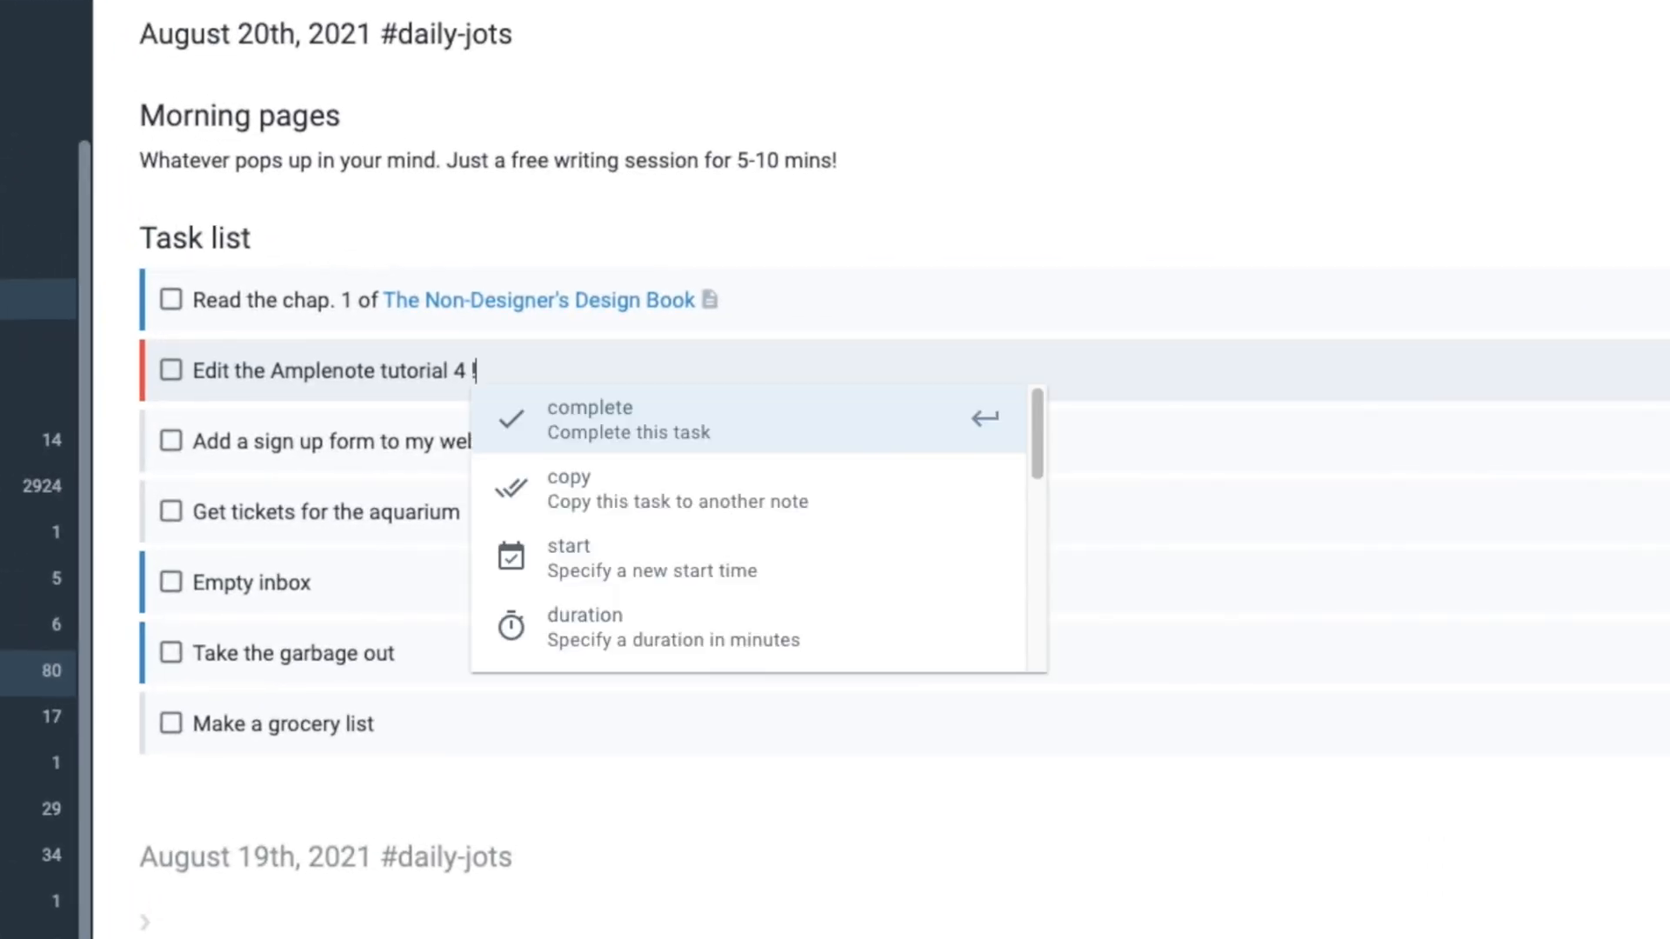
Start the tutorial task Aug 20 at 9:00 am and schedule the sign-up and aquarium tasks.
click(569, 559)
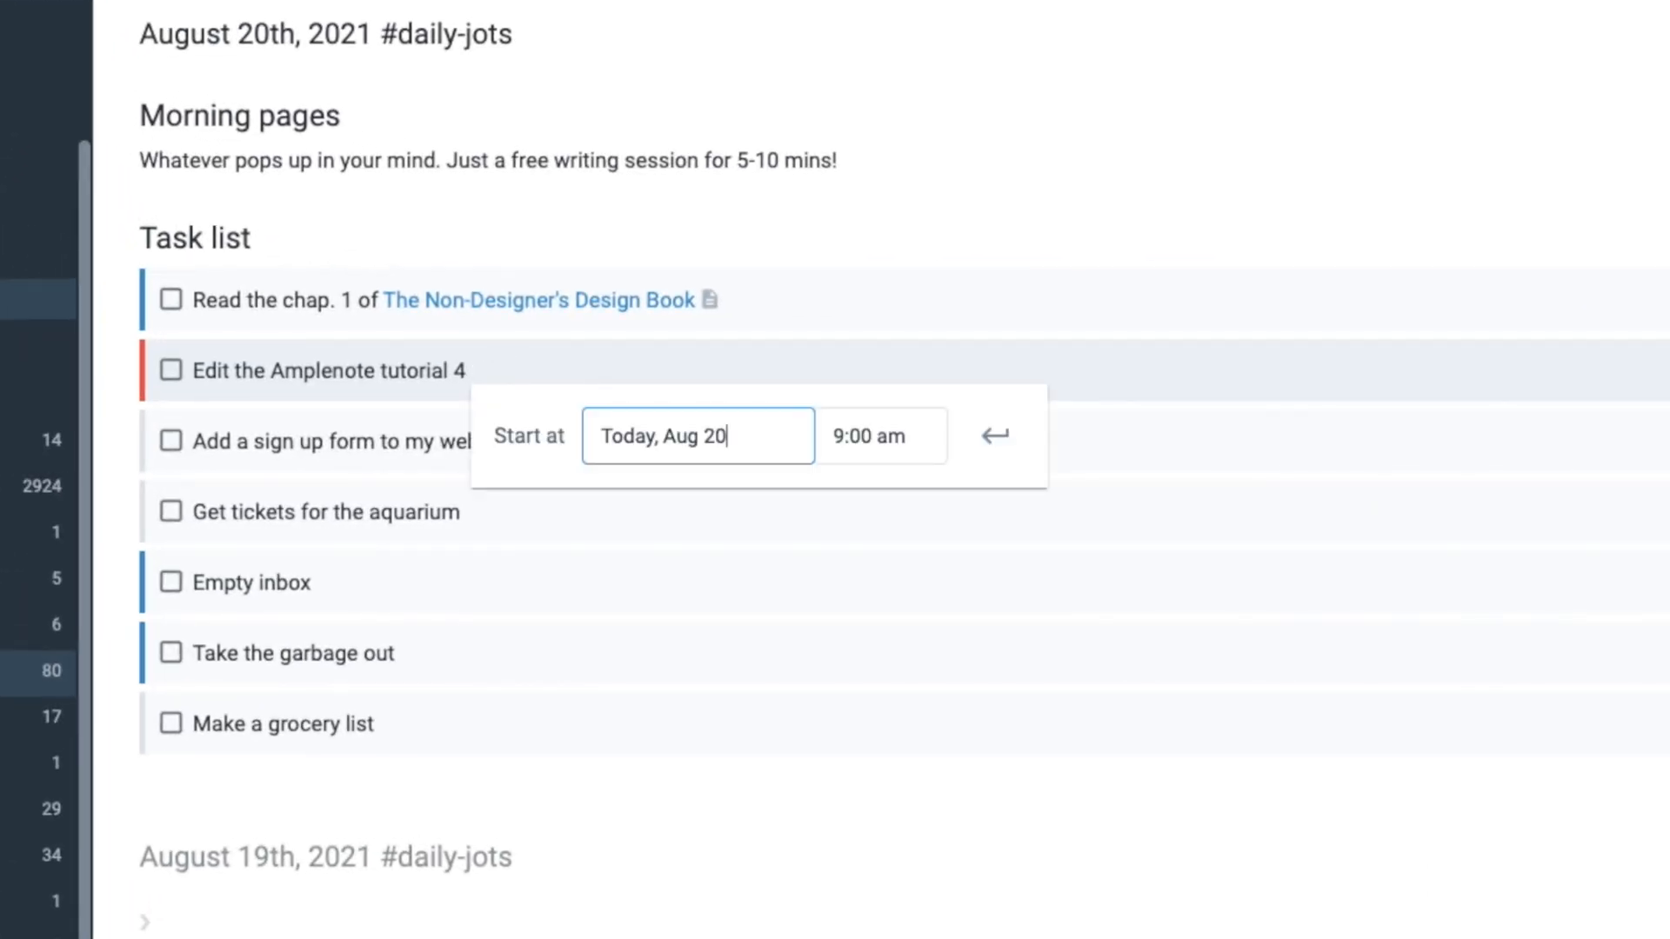
click(878, 436)
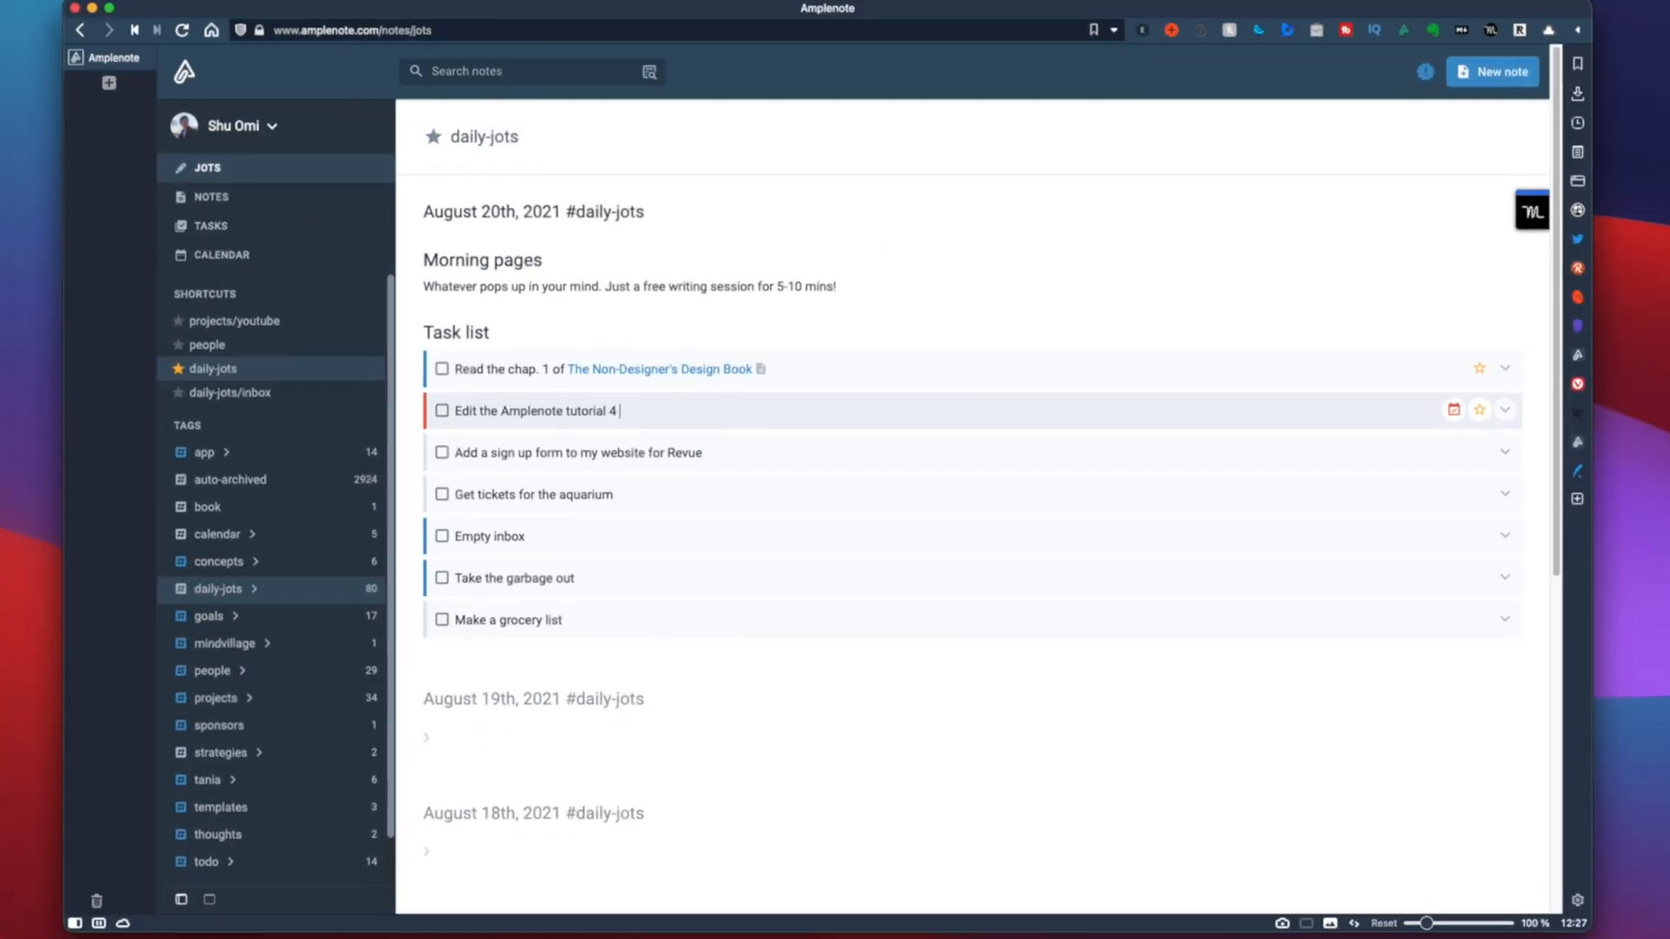
text(!sta)
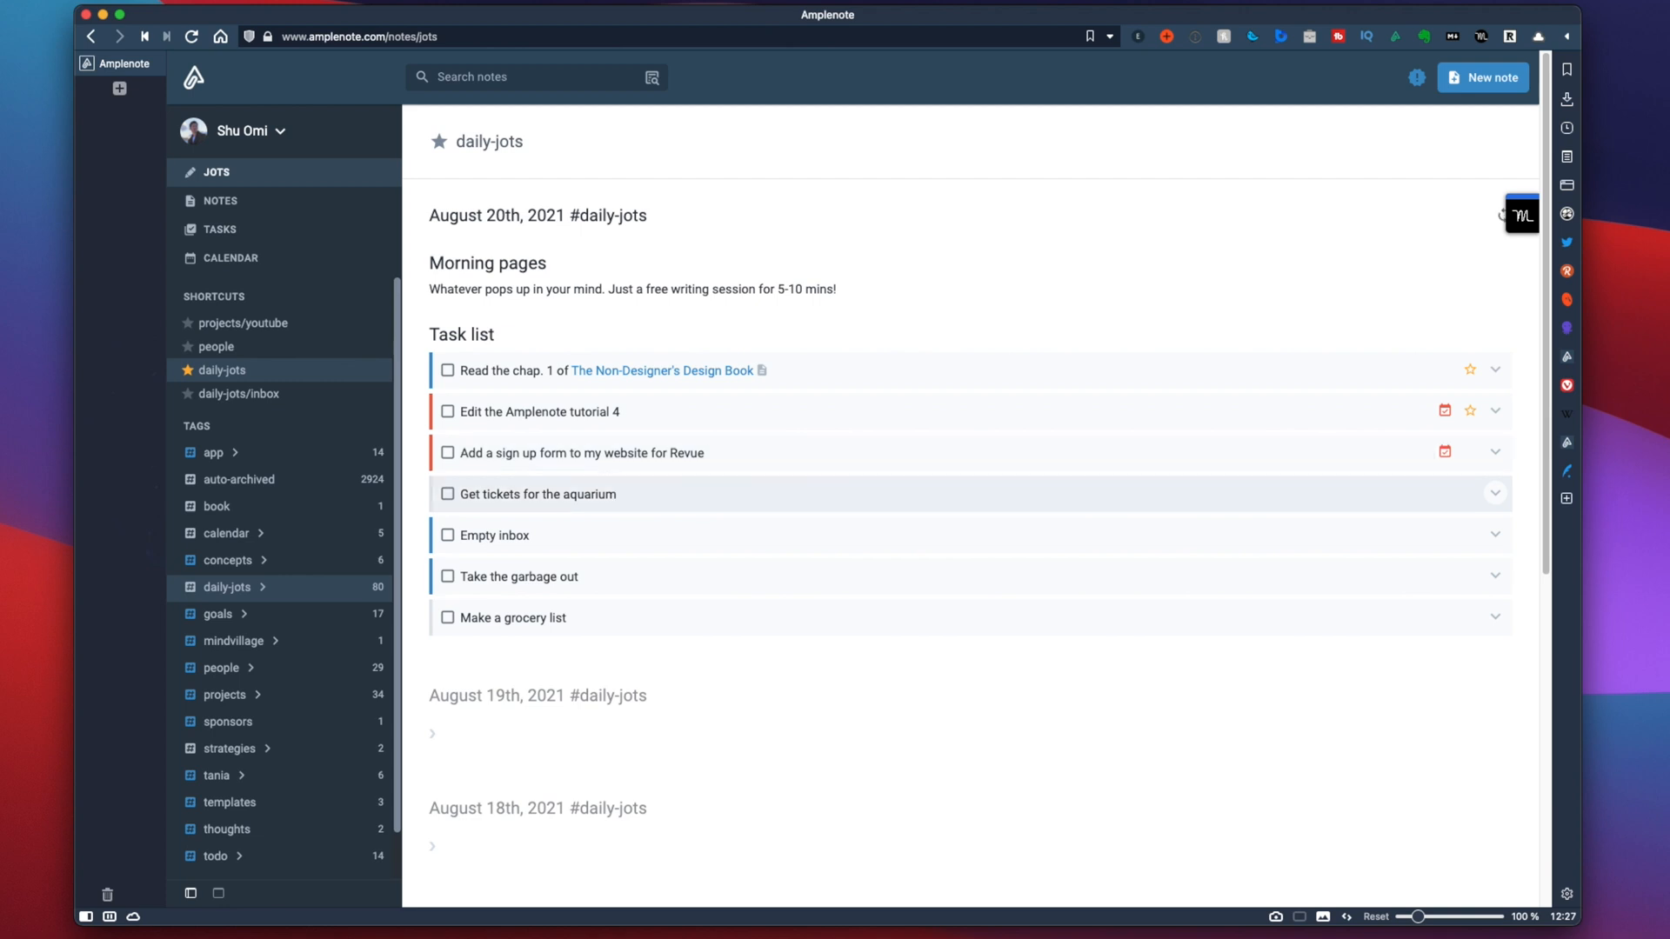
mouse_move(693, 617)
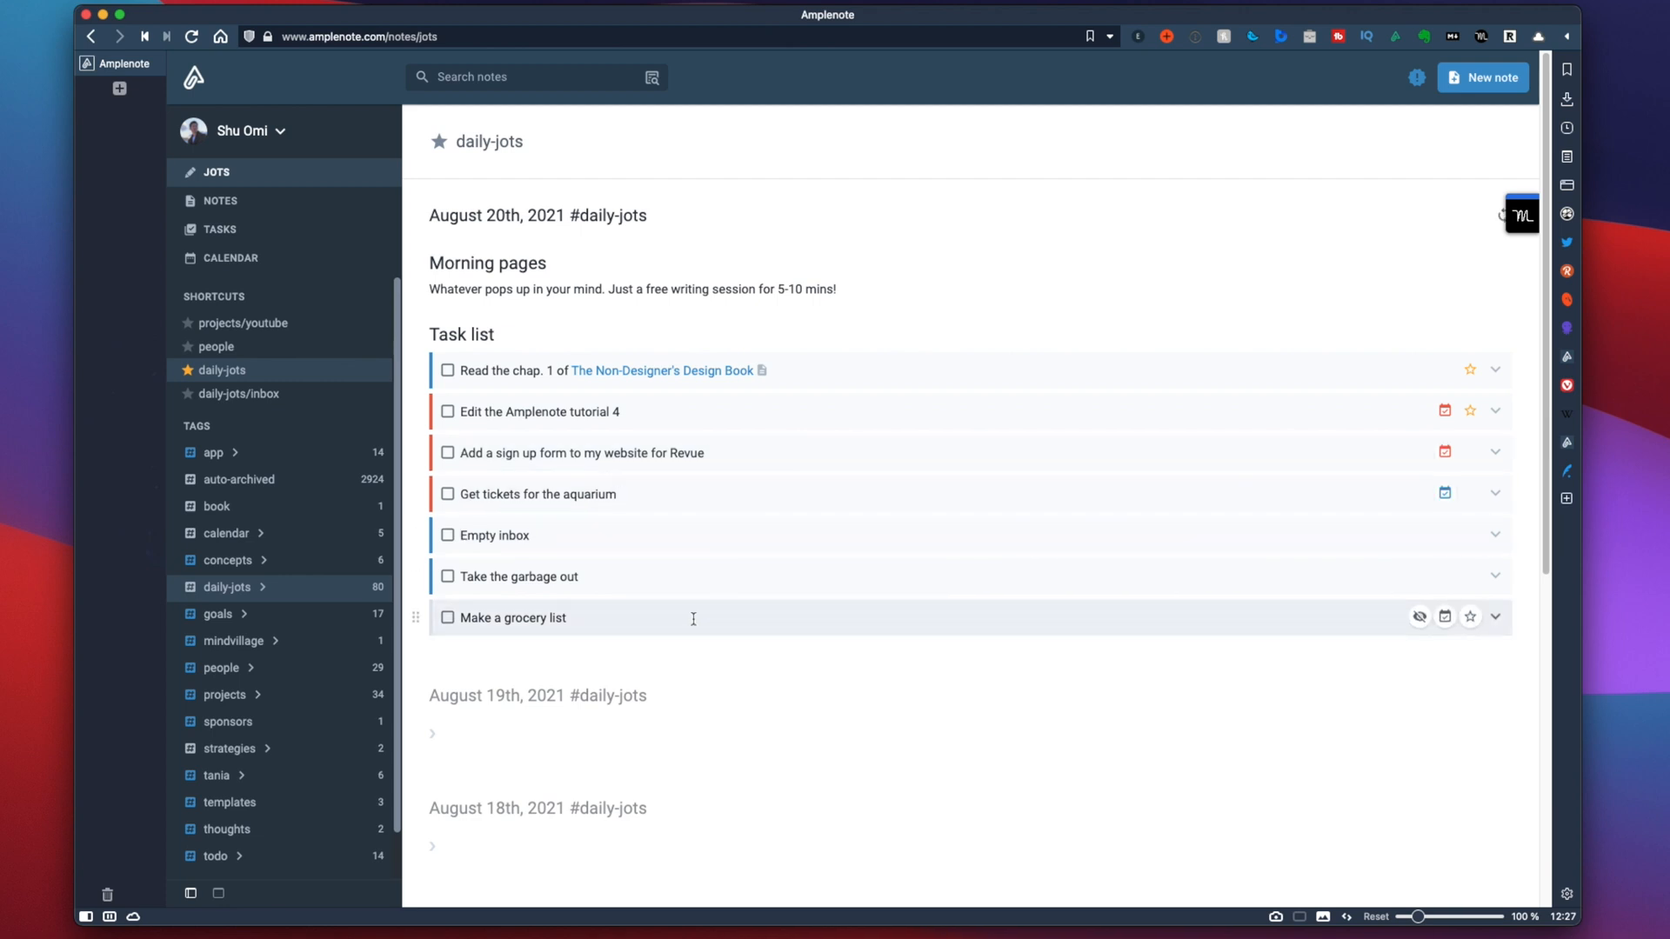
click(229, 258)
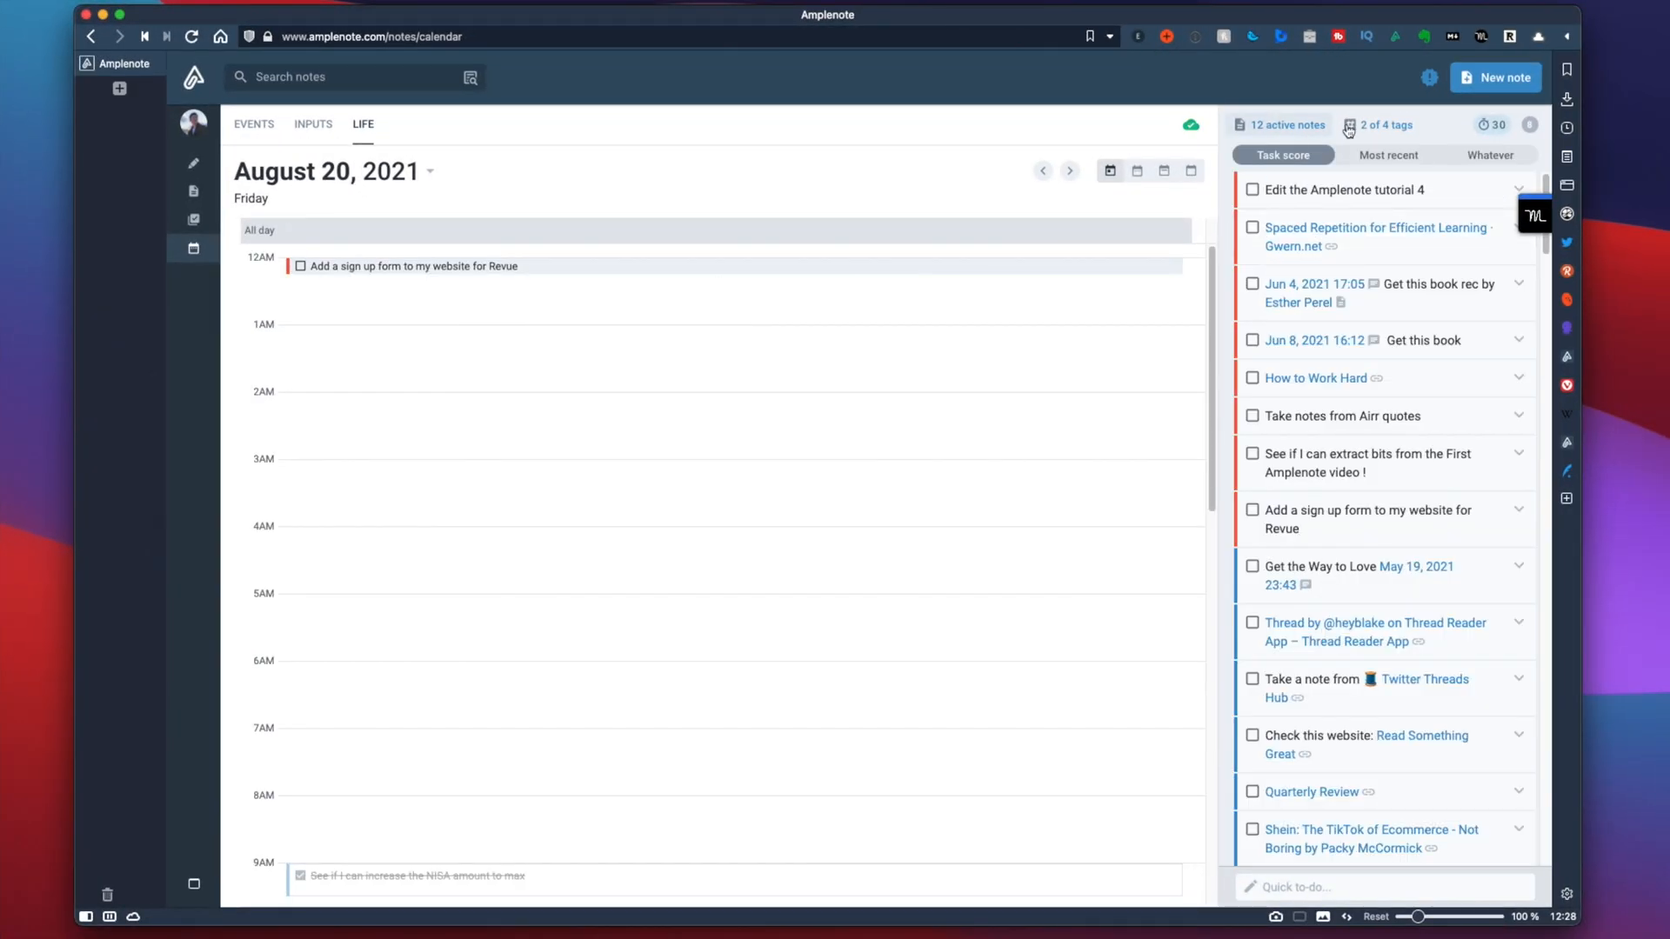
Show the calendar's source notes: August 20th, Reading list, Habit Building, January 13th.
click(1287, 125)
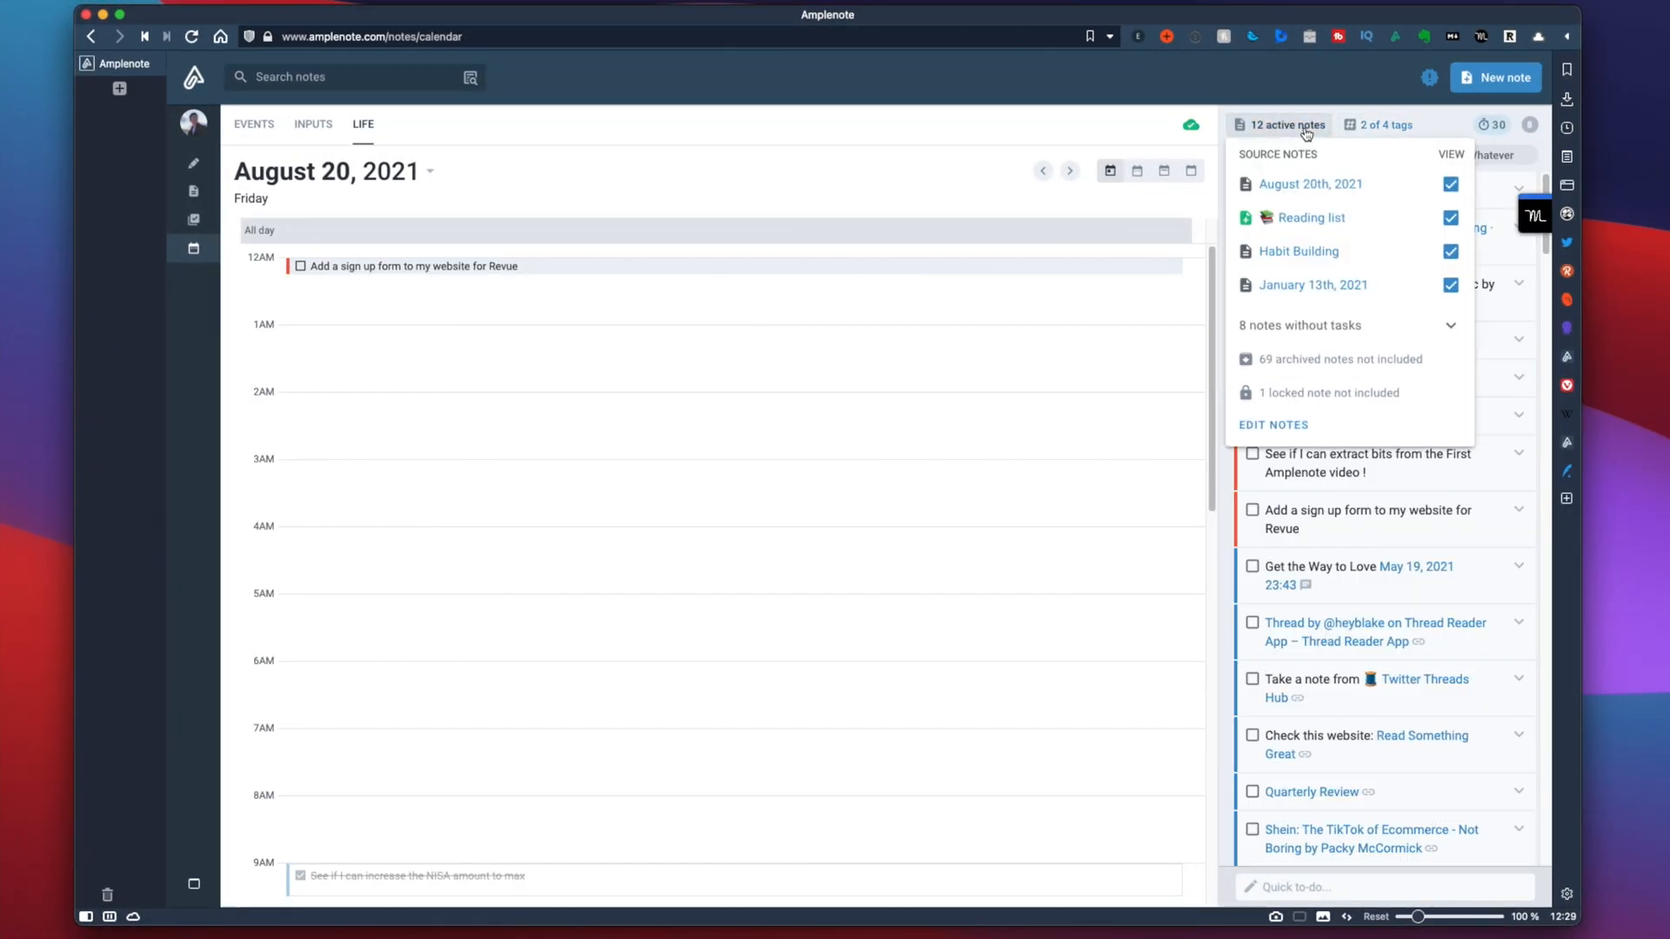